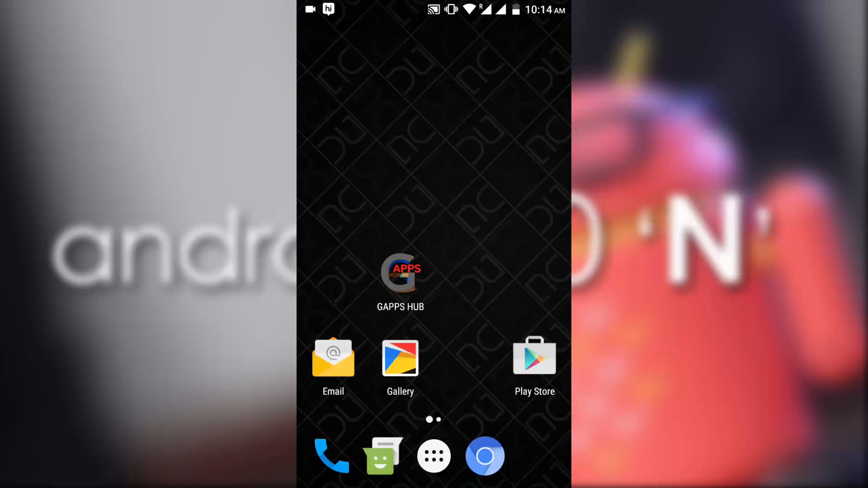
# - Launch Xposed Installer from the app drawer
pyautogui.click(433, 456)
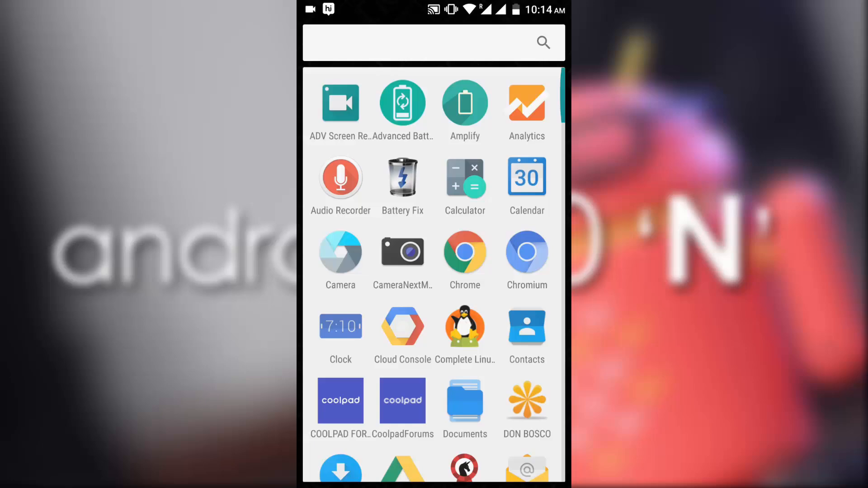
pyautogui.scroll(-3)
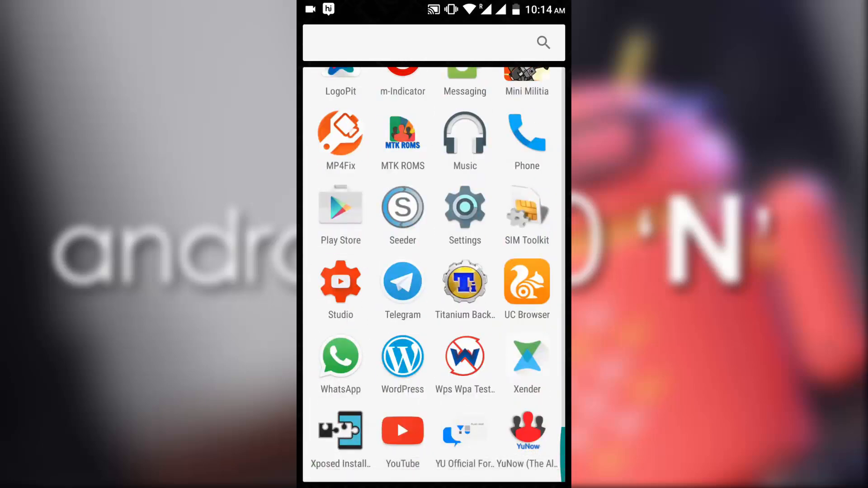
pyautogui.click(340, 431)
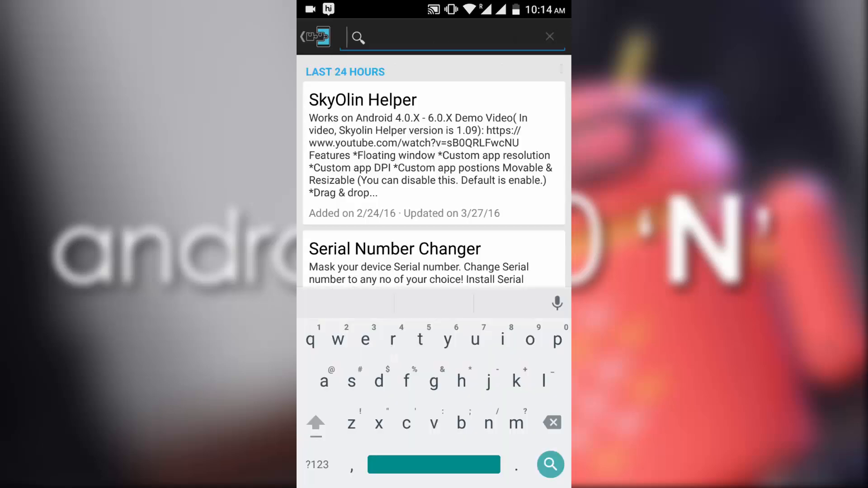
# - Search the Download section for "android n" and open the Android N-ify module
pyautogui.write('andro')
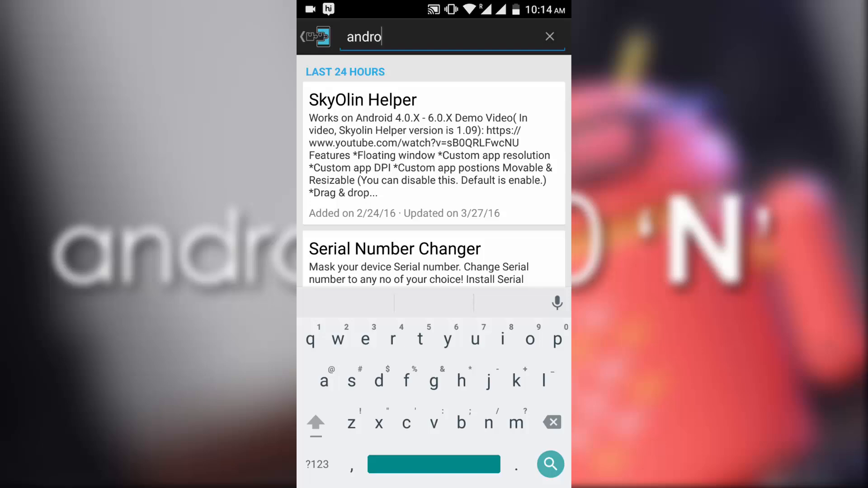
pyautogui.write('id n')
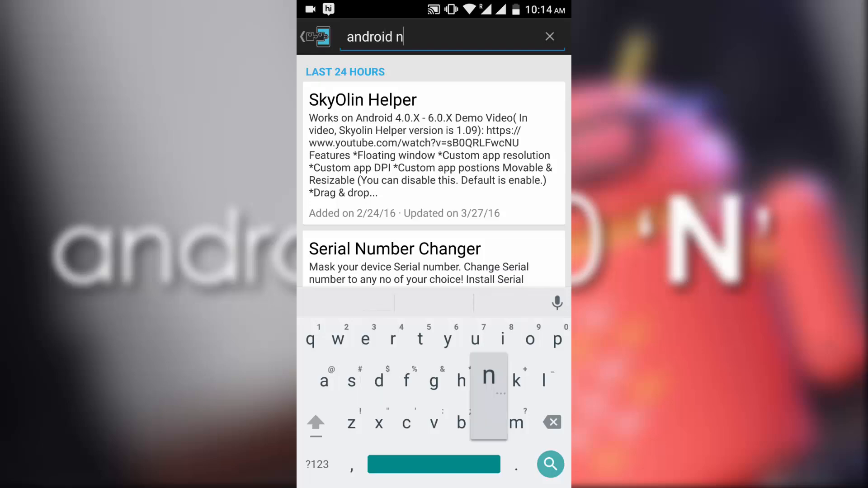
pyautogui.click(549, 464)
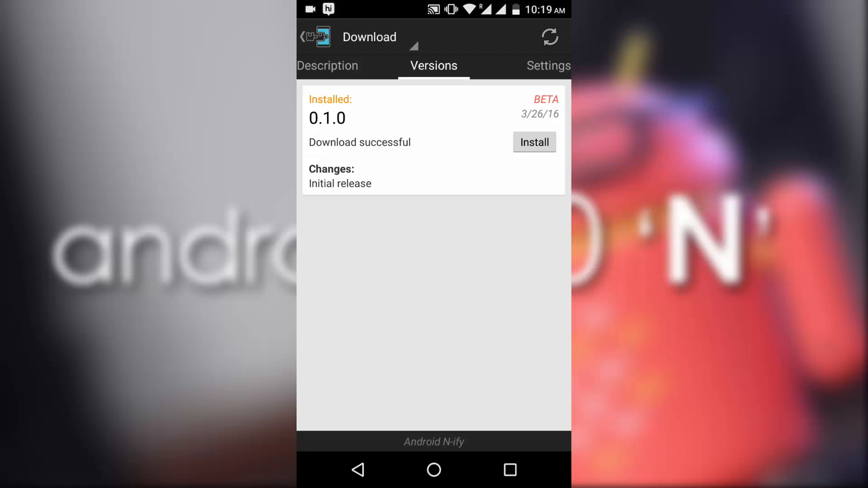
# - Dismiss the 'Be careful!' framework warning and go on to the phone's Settings
pyautogui.write('android n')
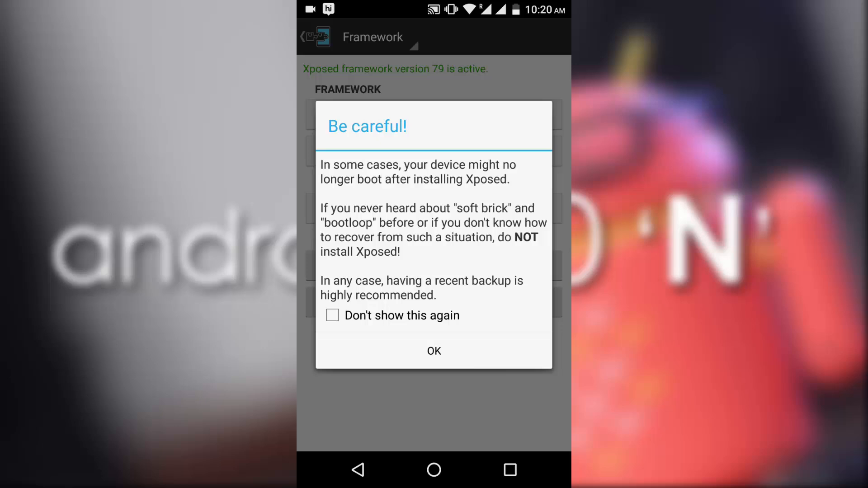
pyautogui.click(433, 351)
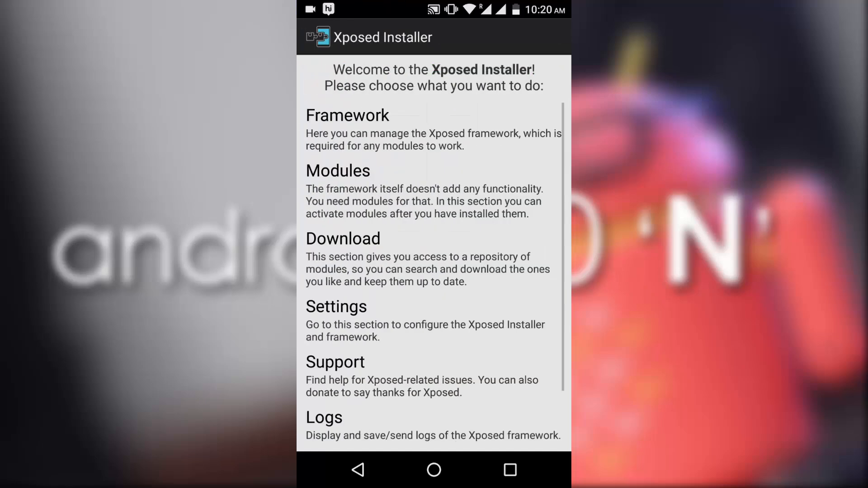
pyautogui.scroll(3)
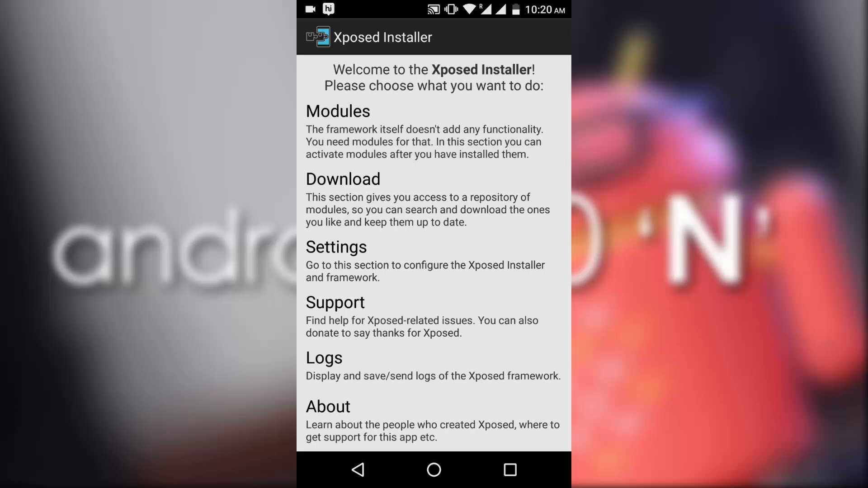
pyautogui.click(338, 110)
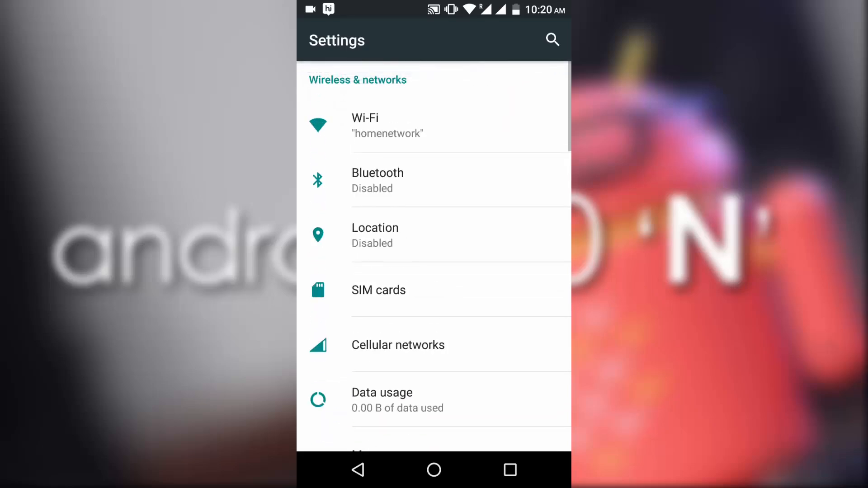
# - Scroll the Settings list down to About phone to check the new subtitles, then leave for the app list
pyautogui.scroll(-3)
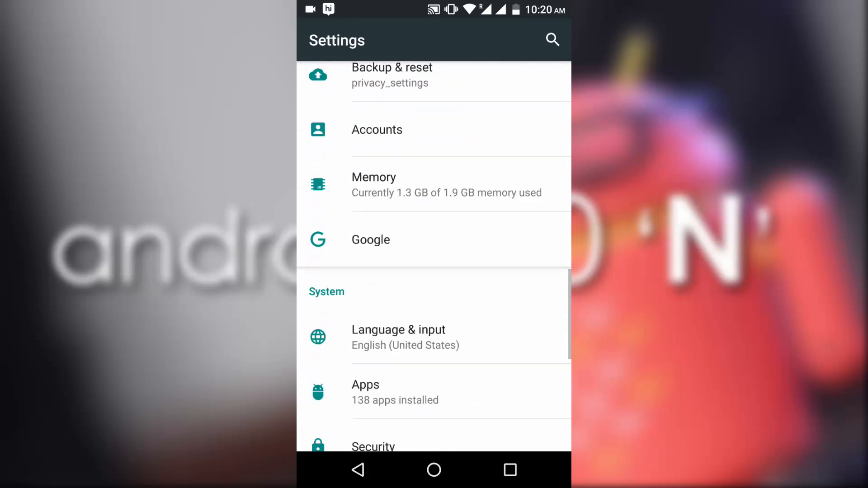
pyautogui.scroll(-3)
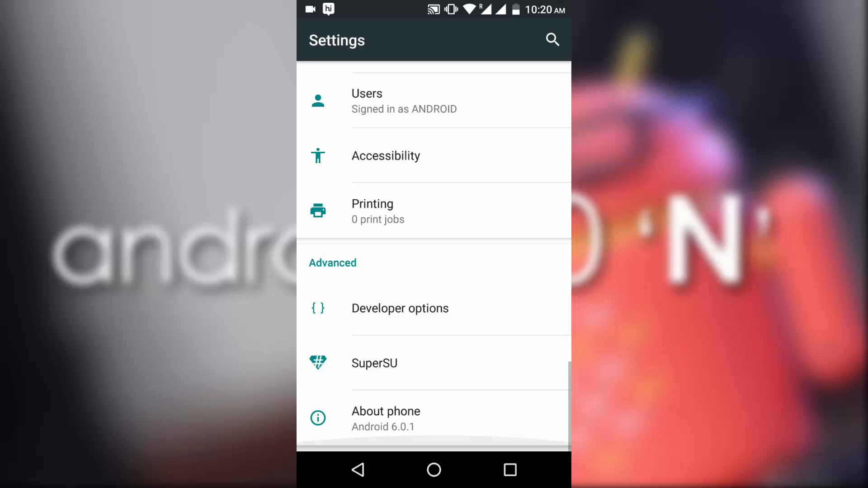
pyautogui.click(386, 411)
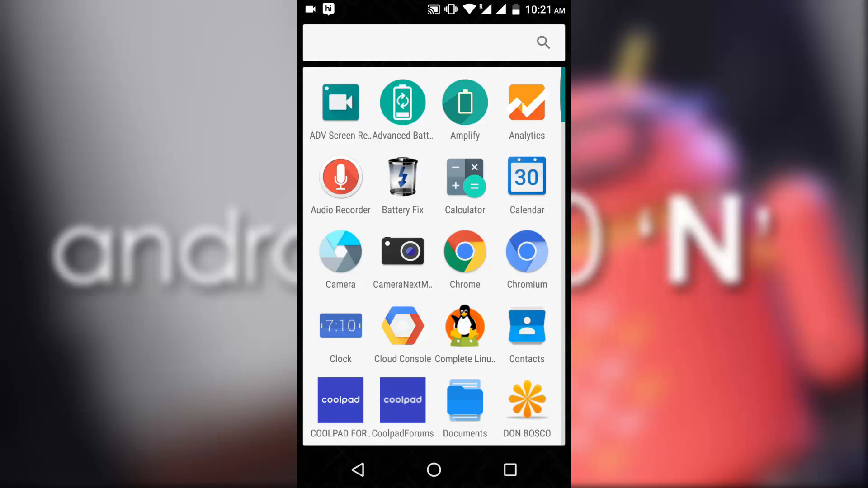
# - Return home and relaunch Xposed Installer from the app drawer
pyautogui.scroll(-3)
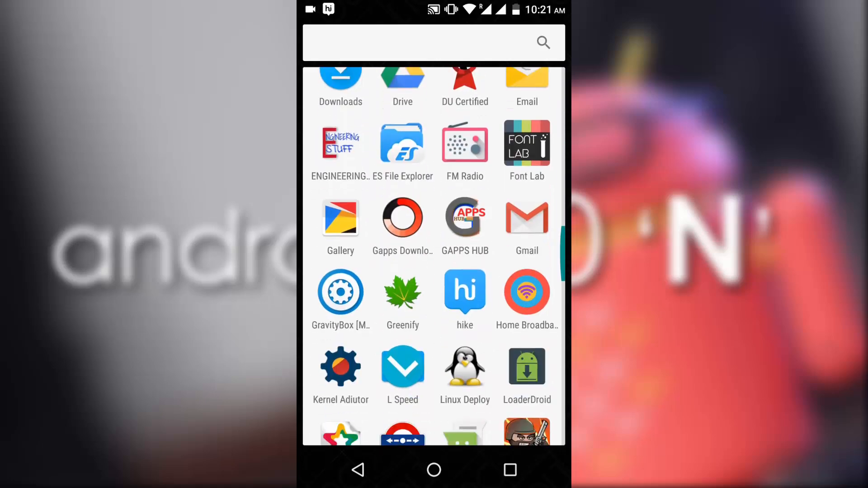
pyautogui.click(465, 218)
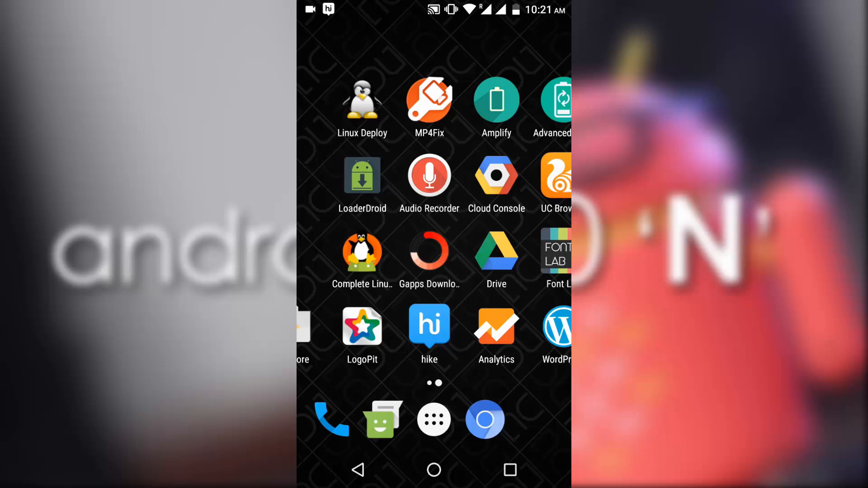
pyautogui.click(433, 419)
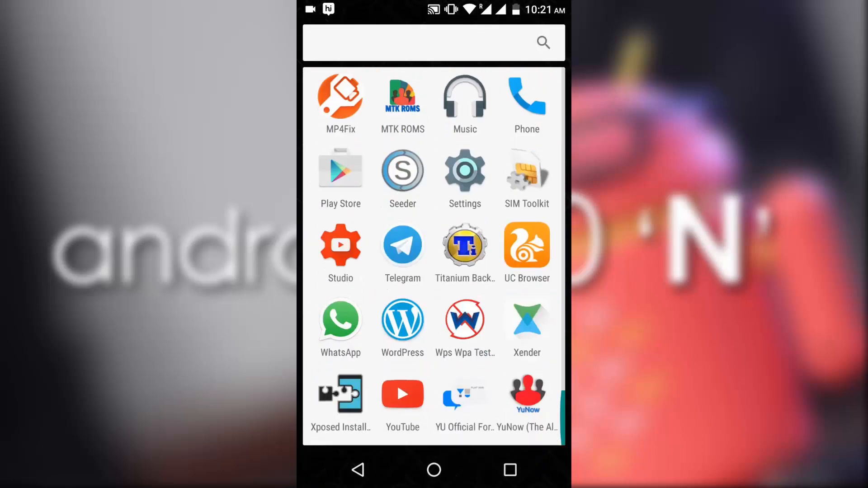
pyautogui.click(341, 395)
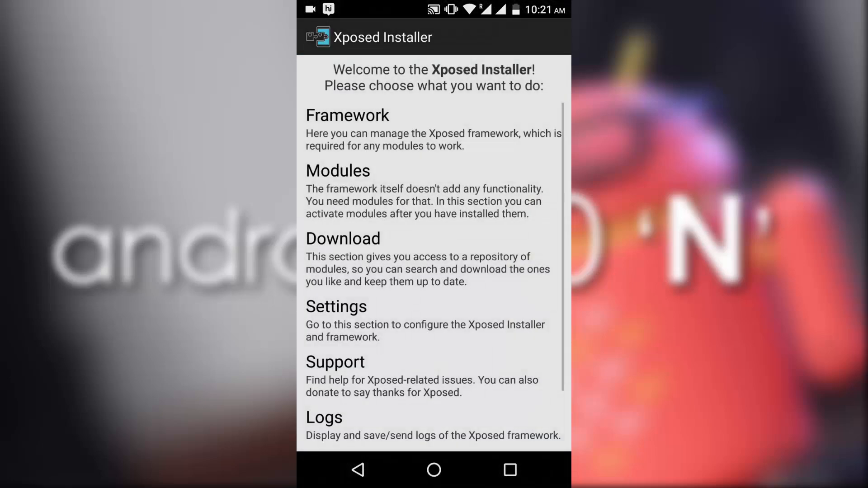
# - Search Download for "android", open Android N-ify and follow its Support forum link to XDA
pyautogui.click(338, 171)
pyautogui.write('a')
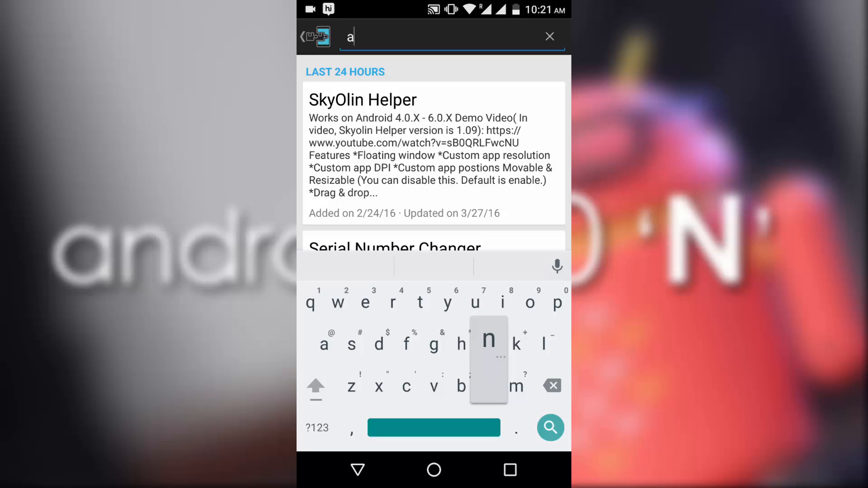
pyautogui.write('ndroi')
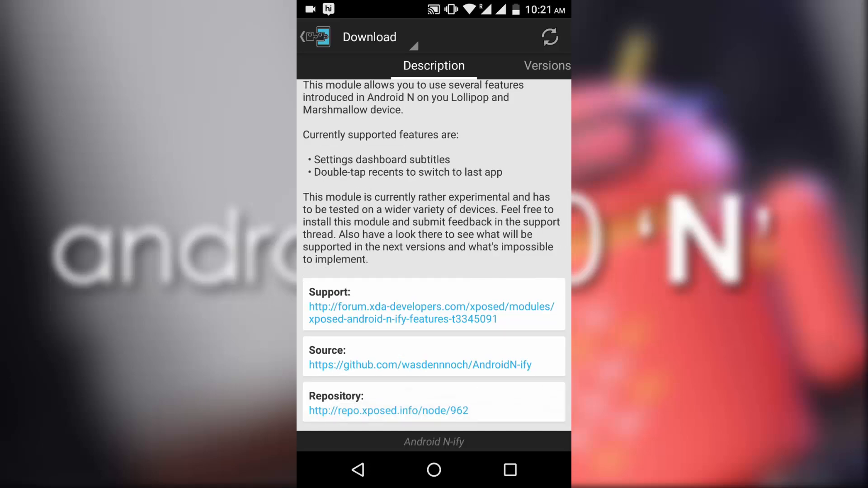
pyautogui.click(430, 308)
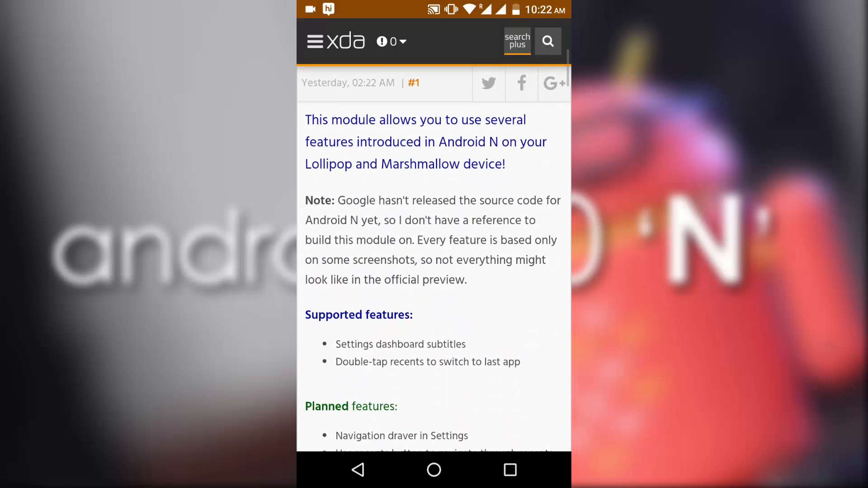
# - Scroll through the XDA thread and give the developer's opening post a Thanks
pyautogui.scroll(3)
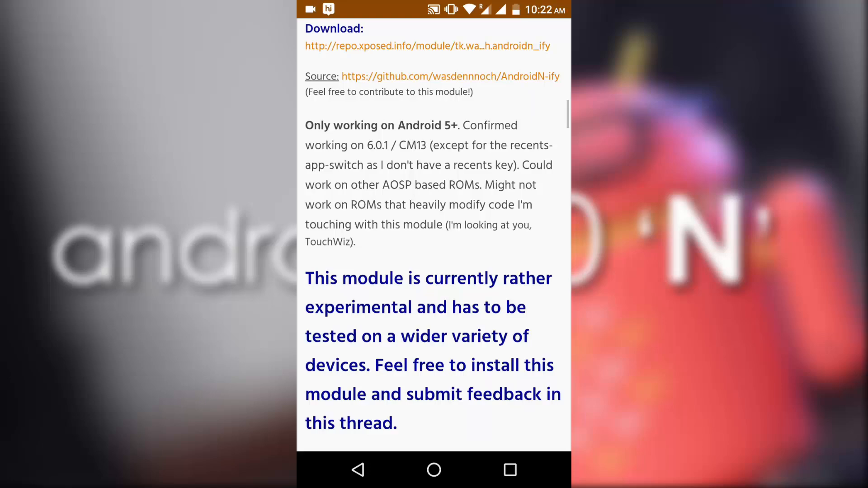
pyautogui.scroll(-3)
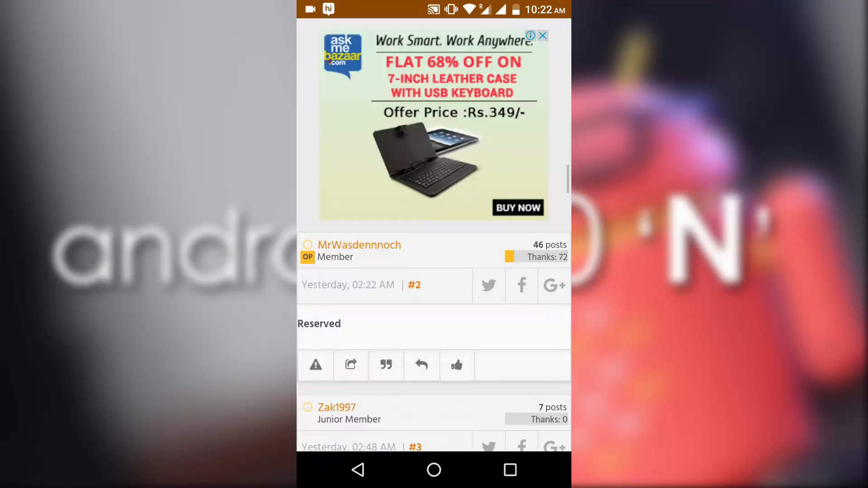
pyautogui.scroll(-3)
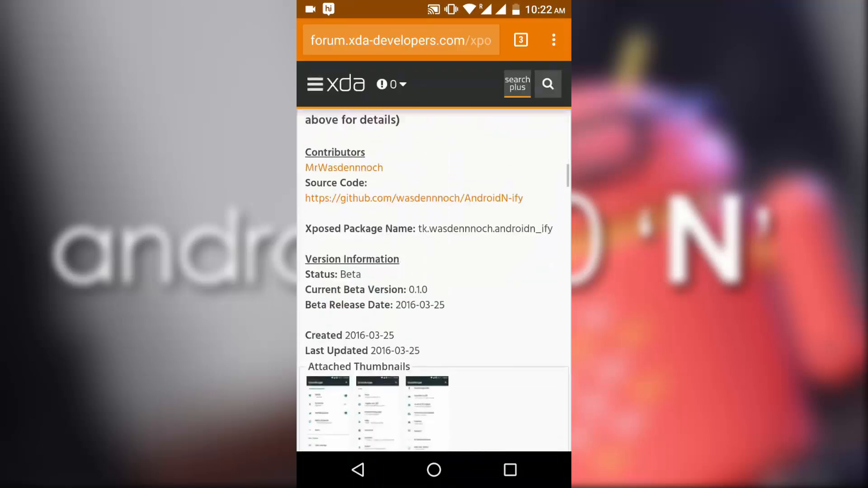
pyautogui.scroll(-3)
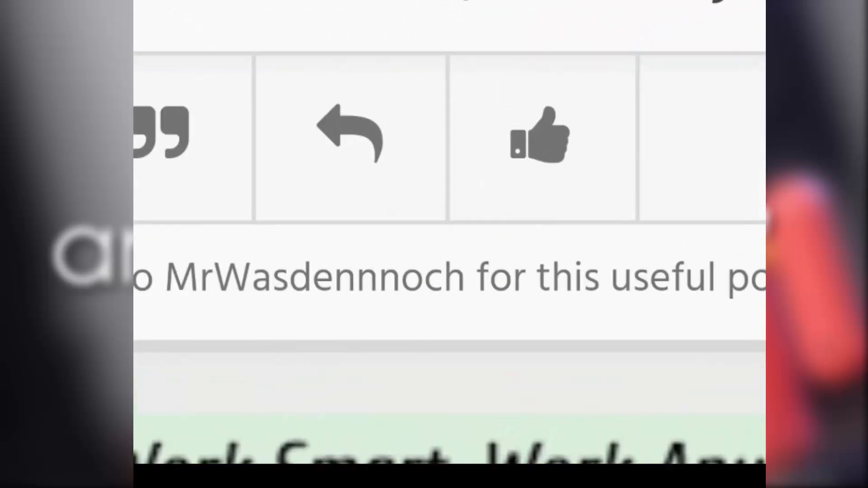
pyautogui.click(541, 136)
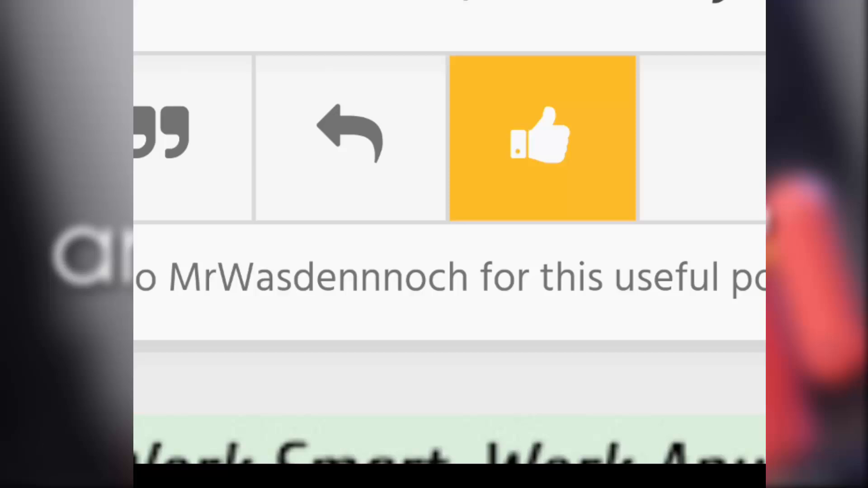